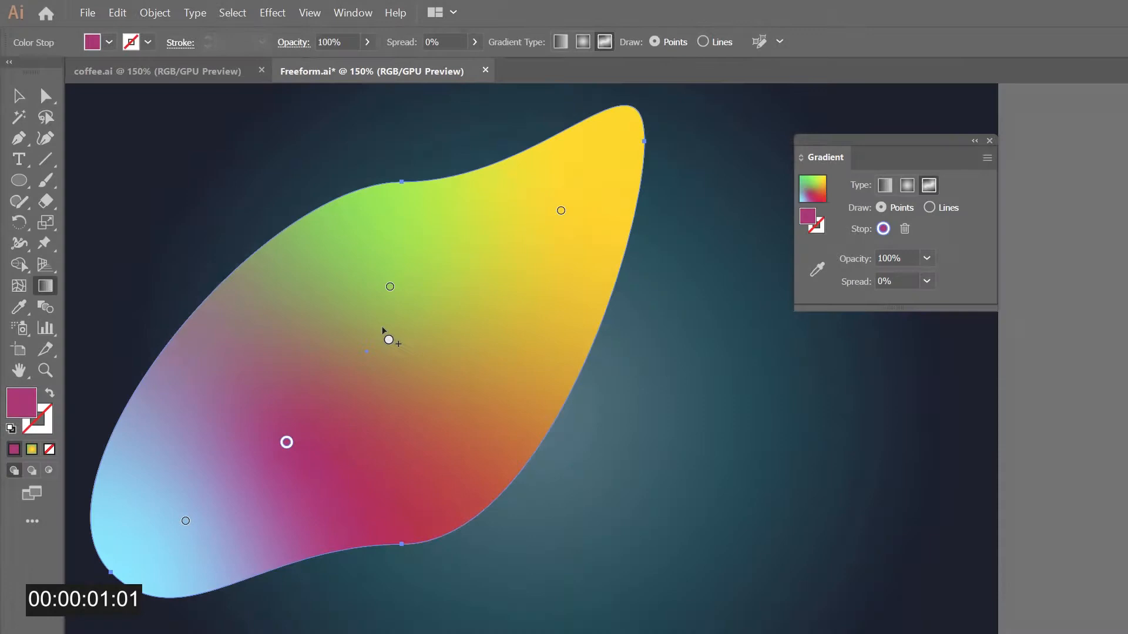
Switch the blob's gradient type to Radial for a yellow-to-green radial fill
left_click(390, 287)
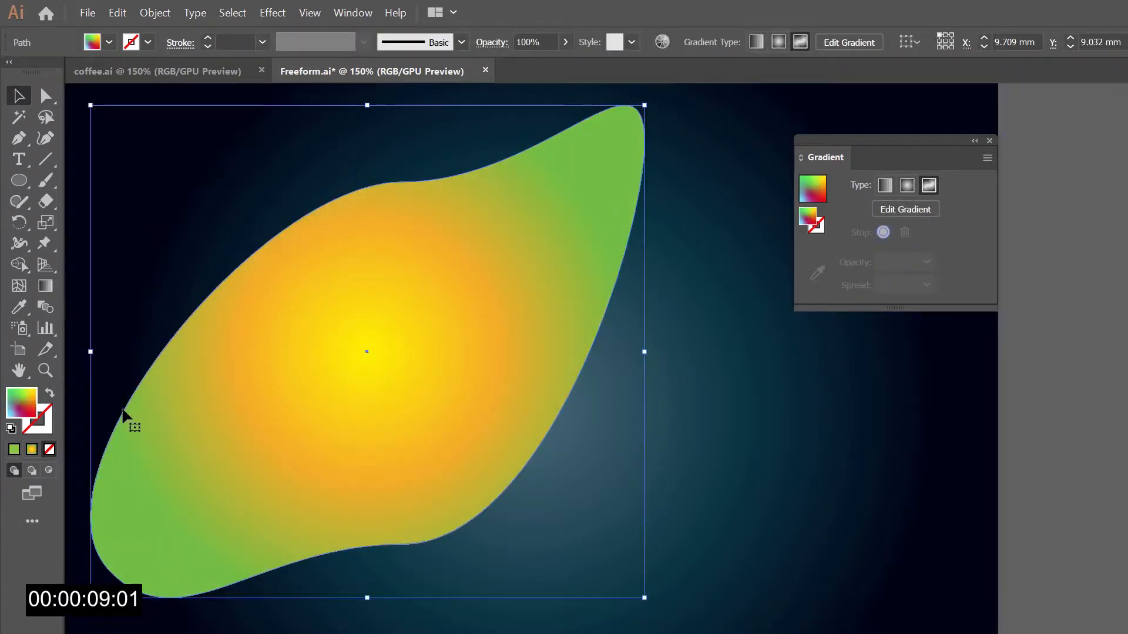
Try a linear gradient and a mesh on the blob, then fill it solid orange
left_click(881, 185)
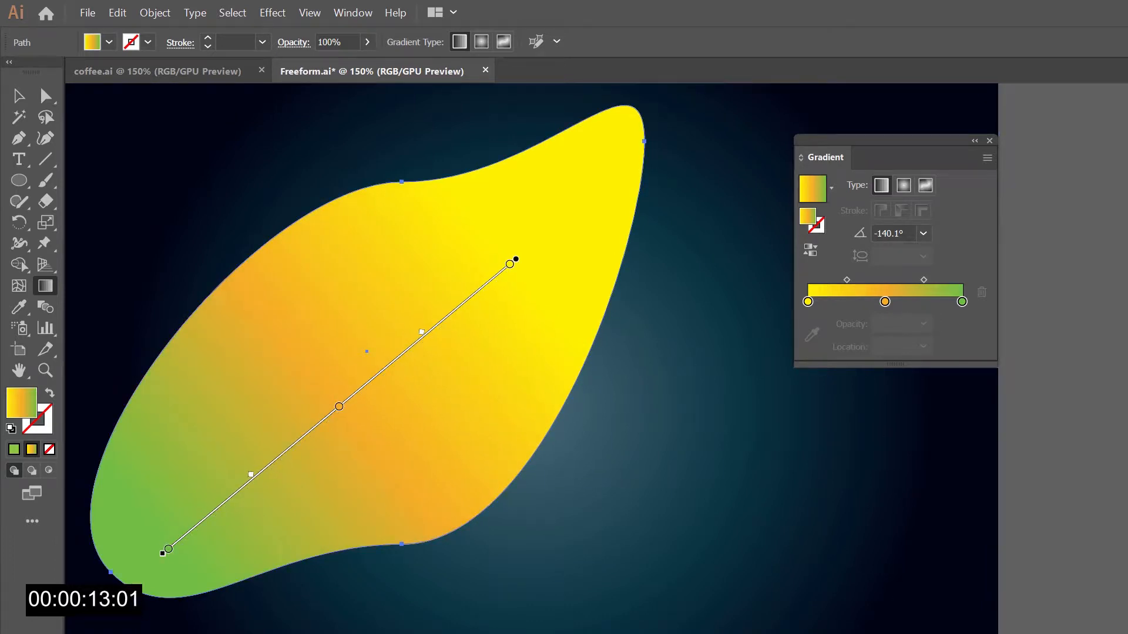
left_click(355, 326)
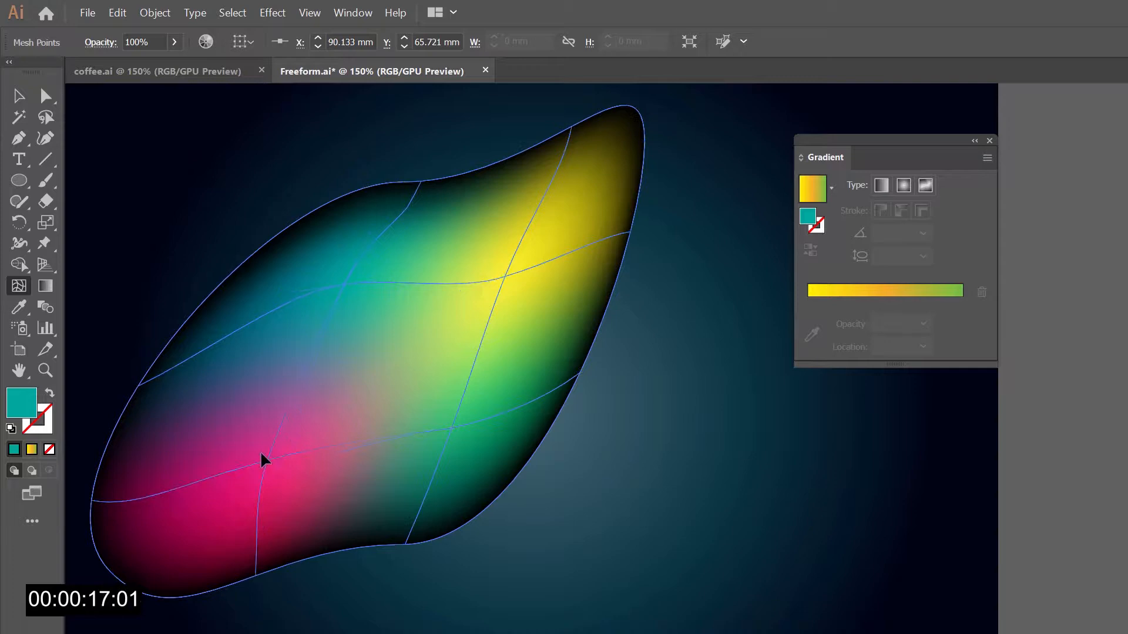
left_click(256, 409)
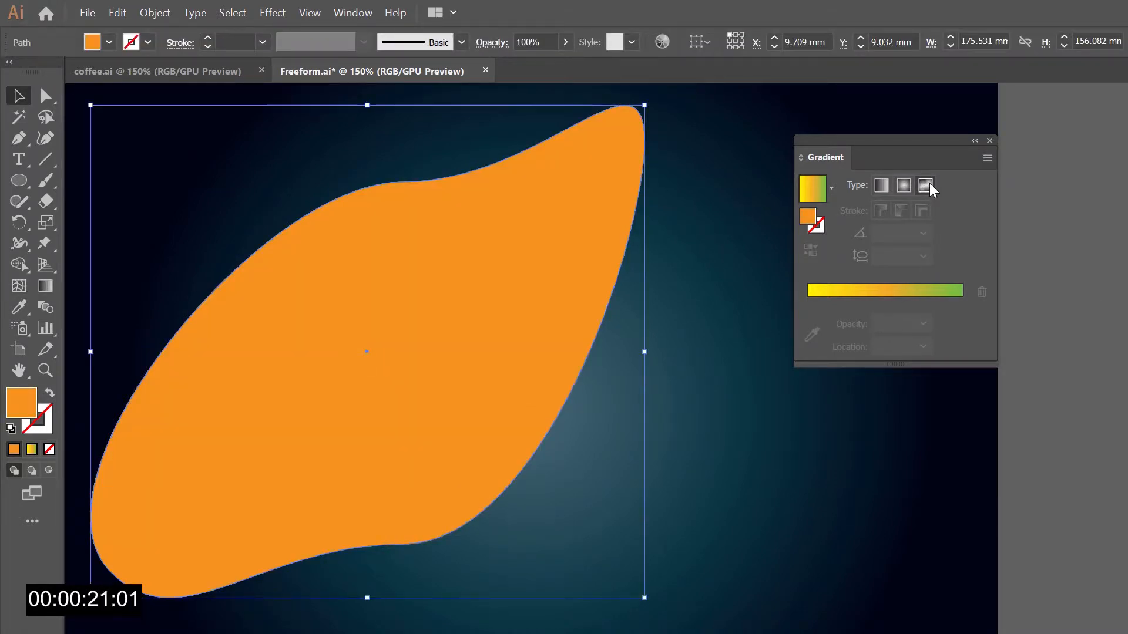
Give the blob a freeform gradient with blackberry-sampled colours, then go to coffee.ai
left_click(926, 186)
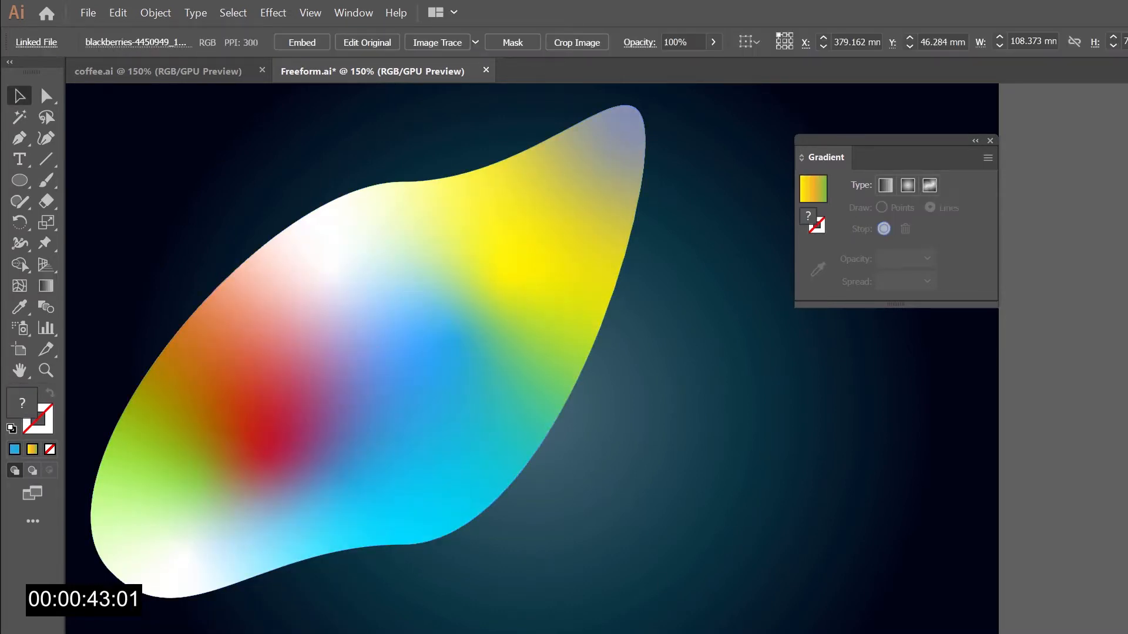
left_click(525, 331)
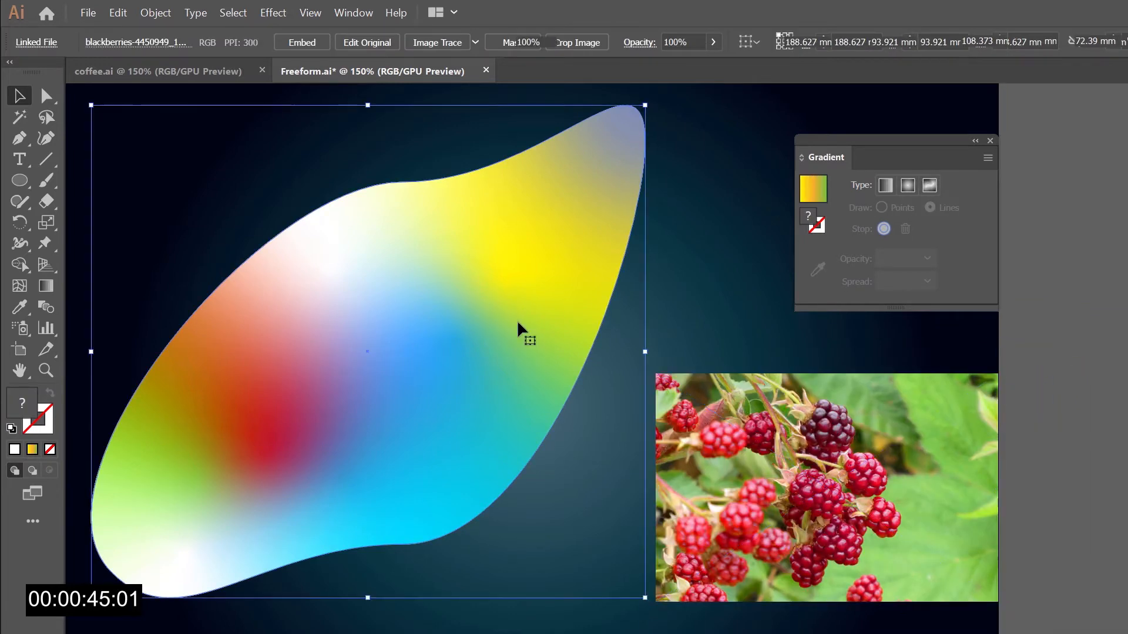
left_click(45, 285)
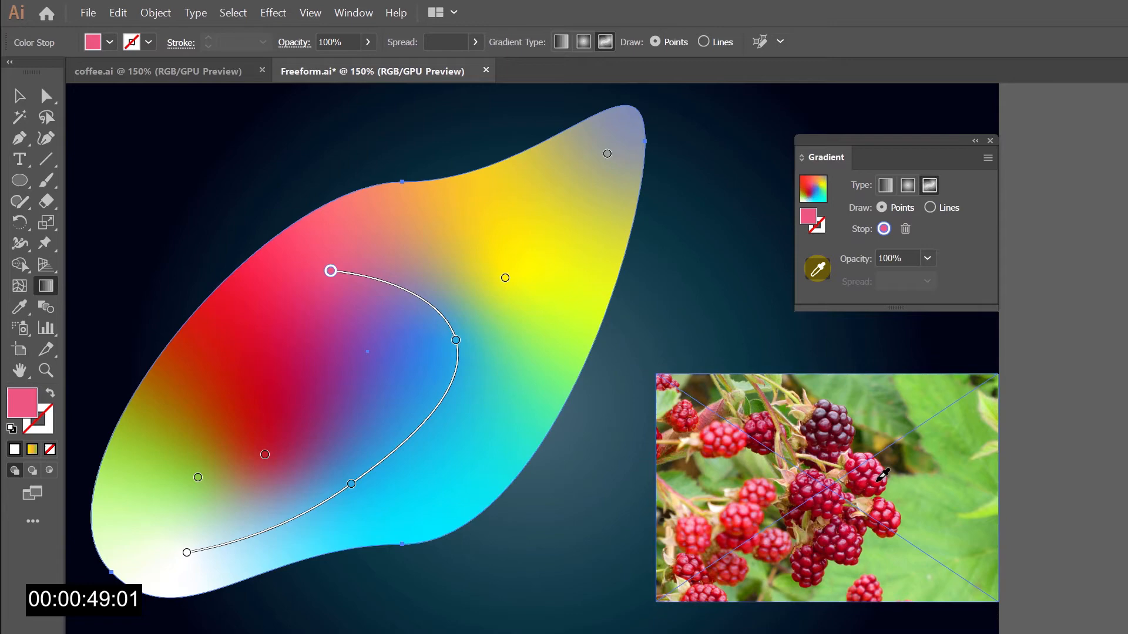
left_click(158, 70)
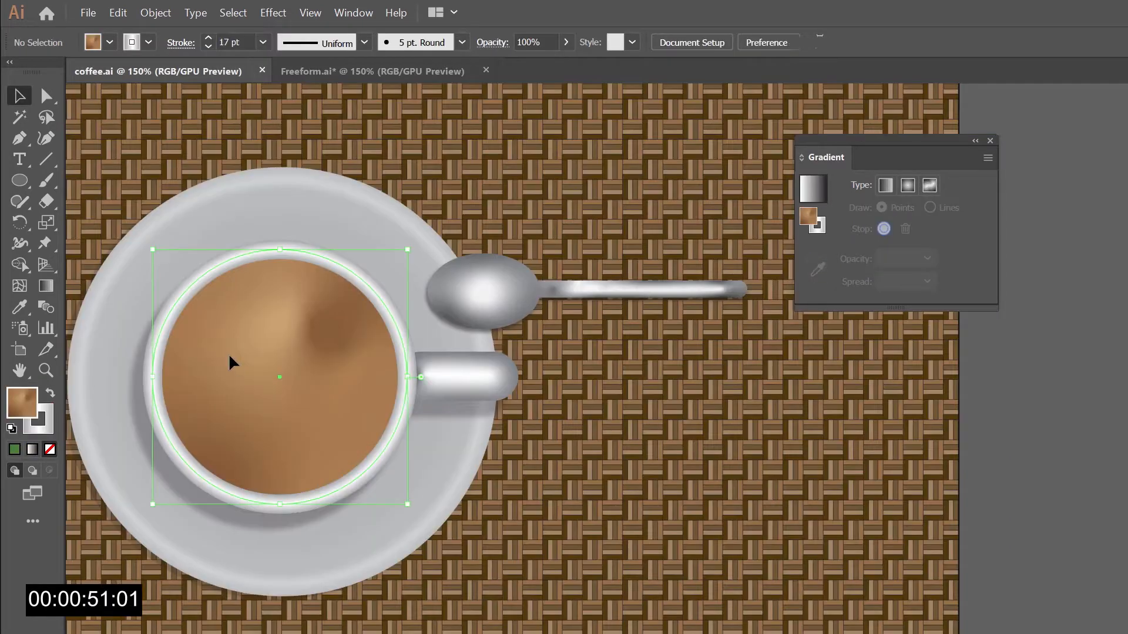